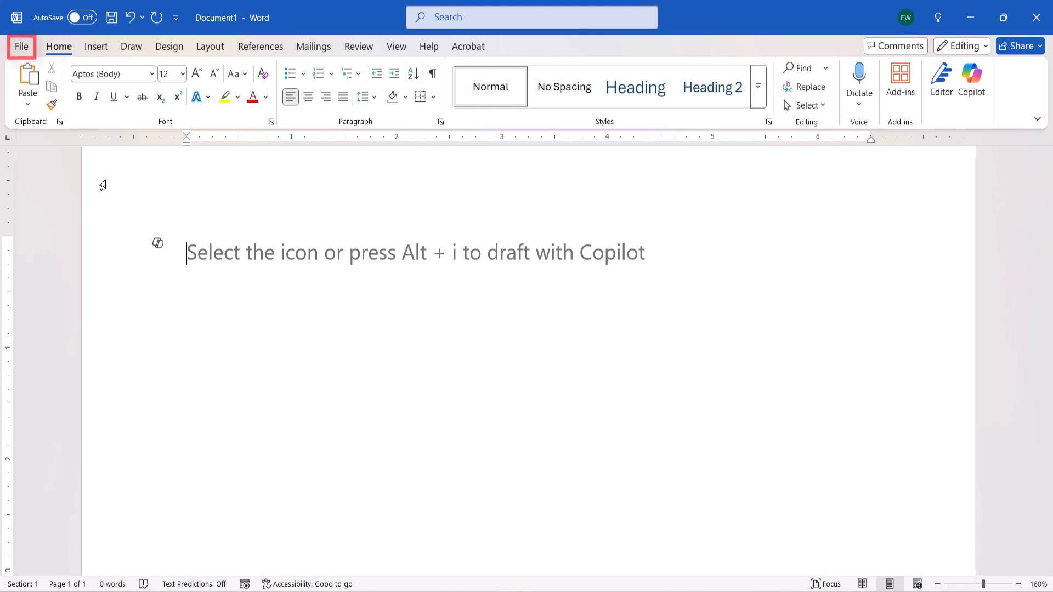
Step: Open the File backstage and expand More to show Account and Options
left_click(21, 46)
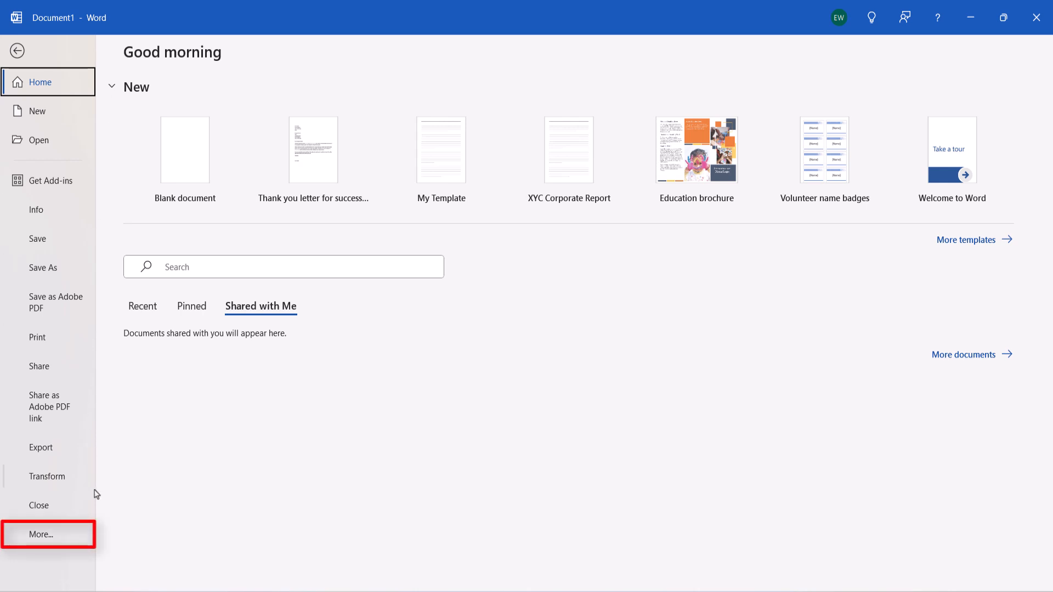
left_click(41, 534)
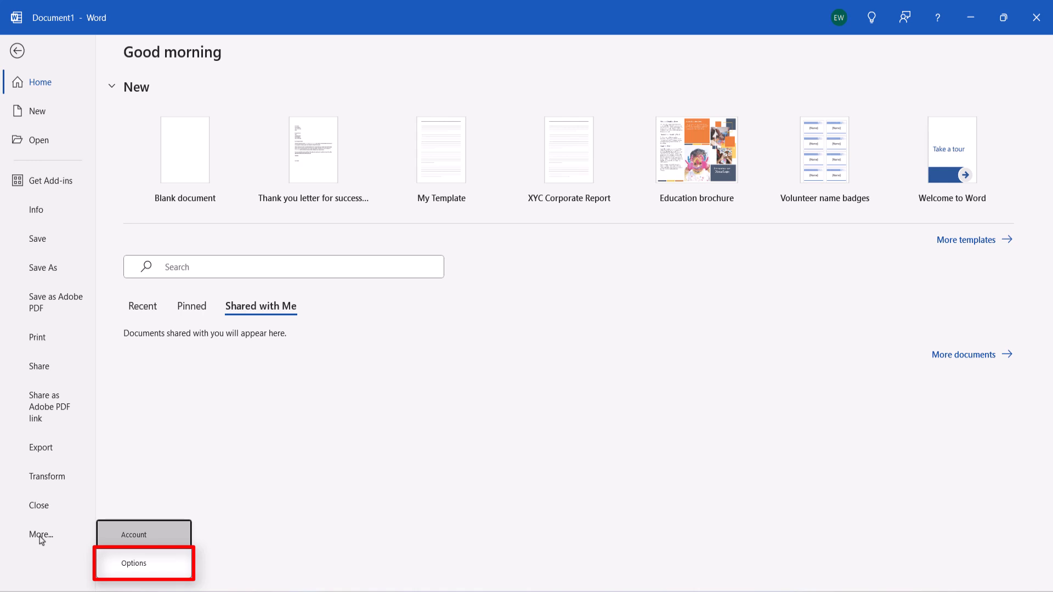
mouse_move(45, 544)
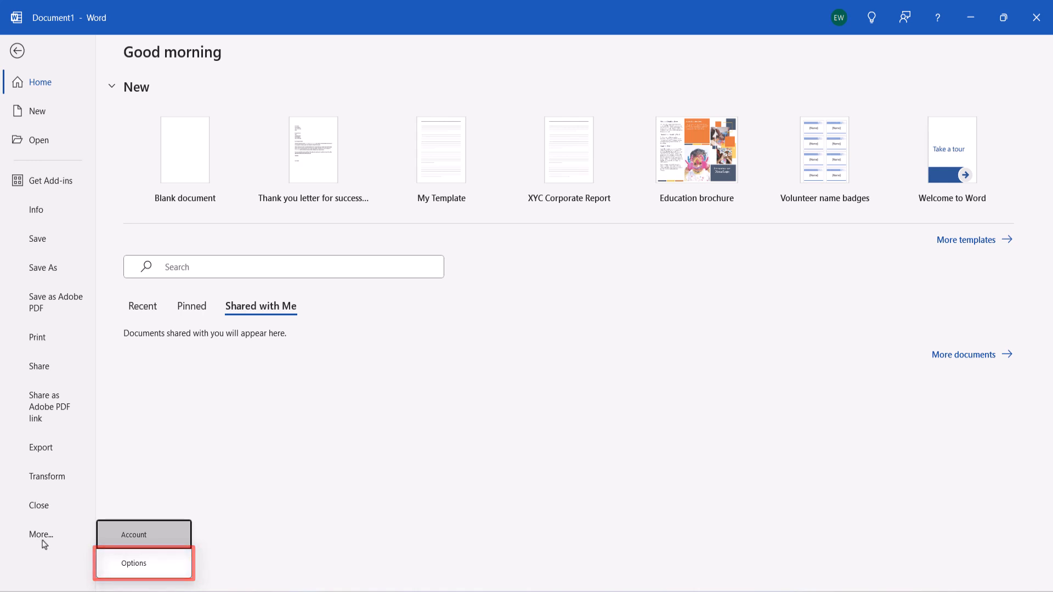
Step: Uncheck Enable Copilot in the Copilot category of Word Options and confirm with OK
left_click(135, 563)
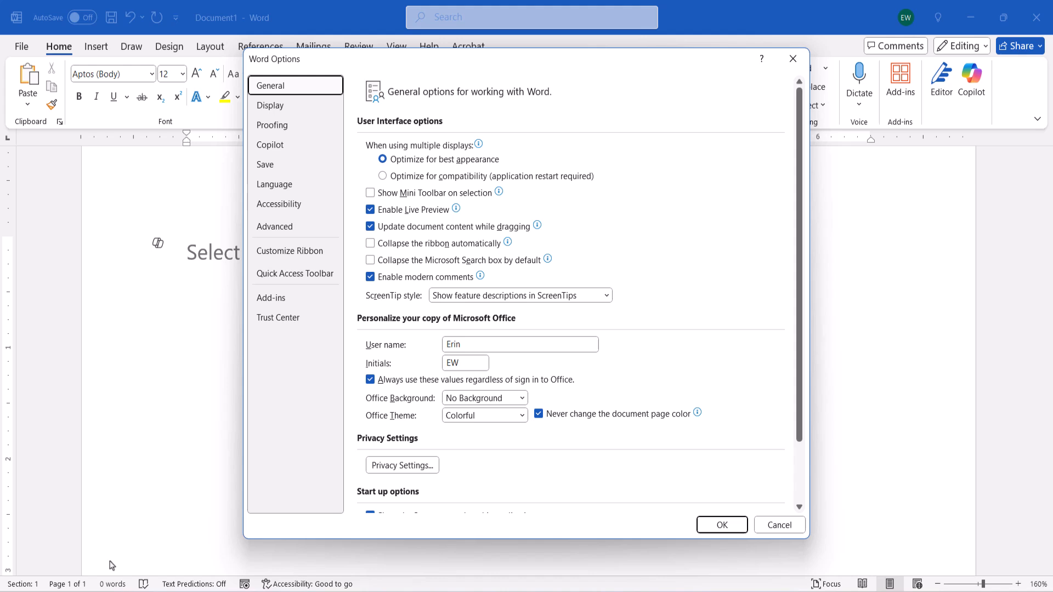
mouse_move(174, 189)
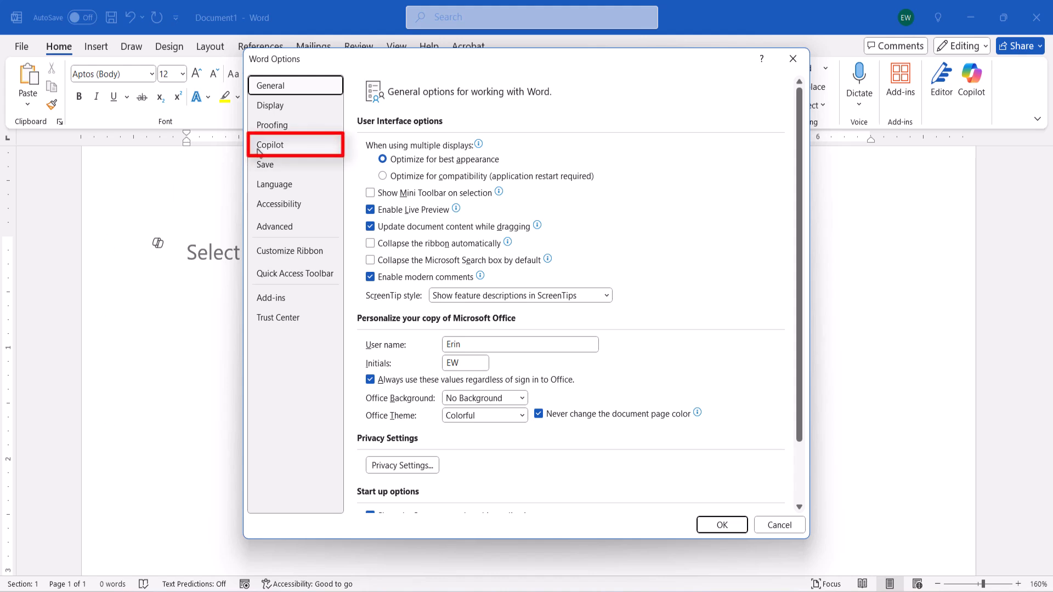
left_click(271, 144)
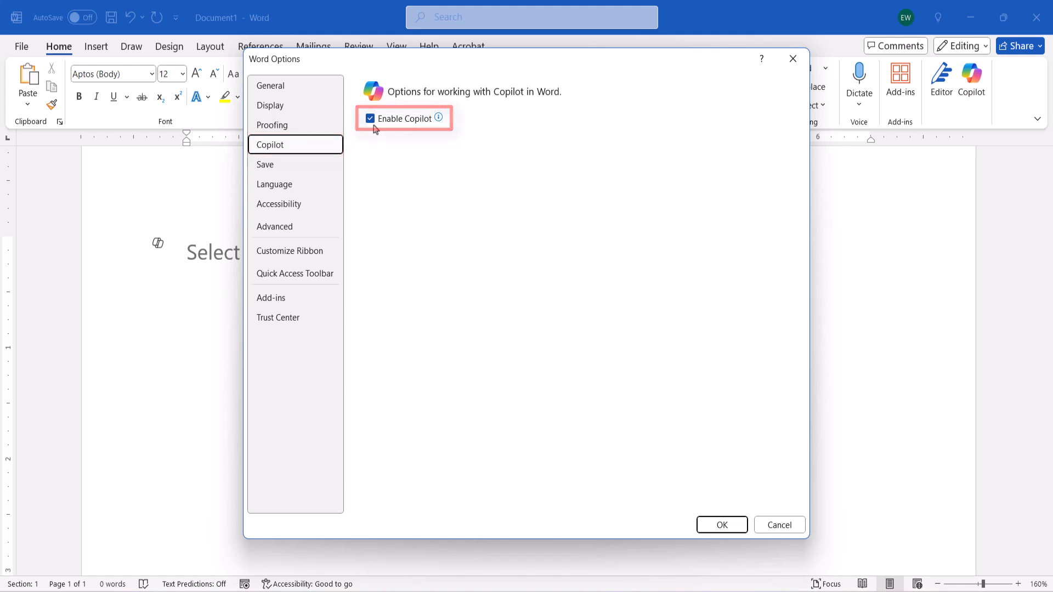
left_click(370, 118)
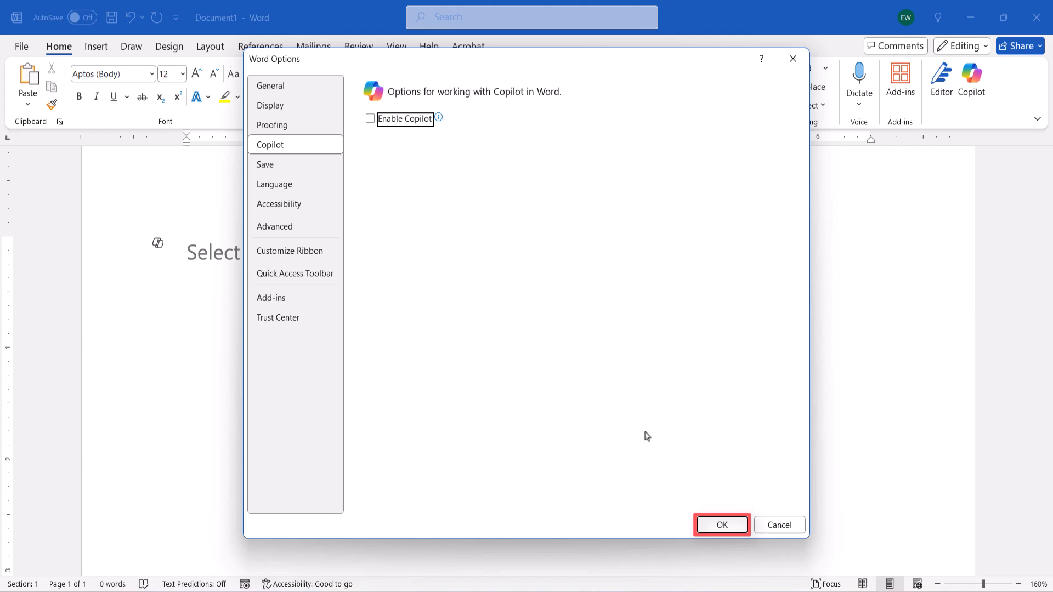
left_click(721, 526)
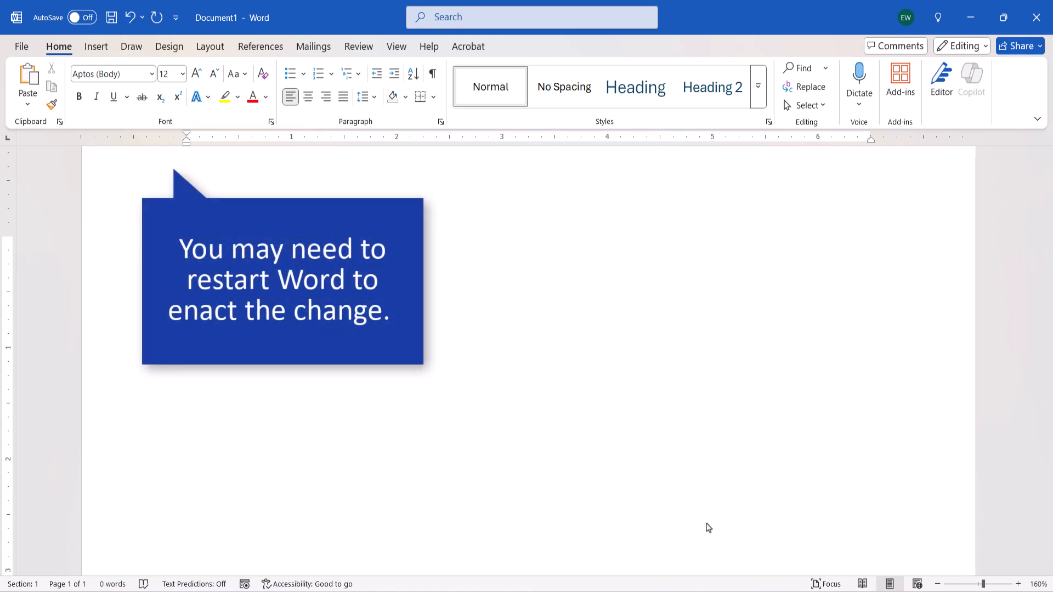
mouse_move(707, 522)
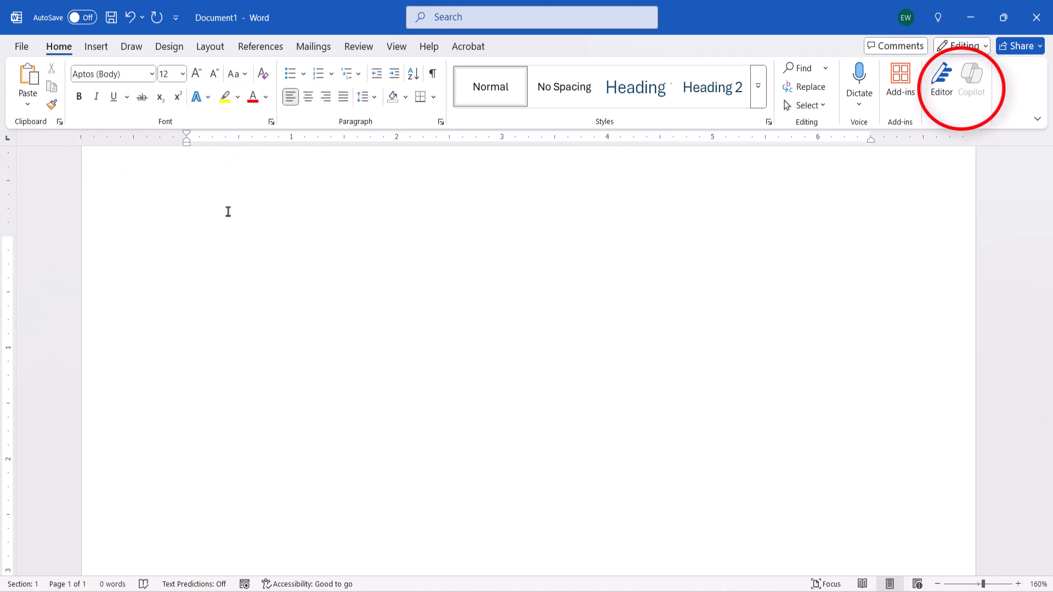
left_click(187, 248)
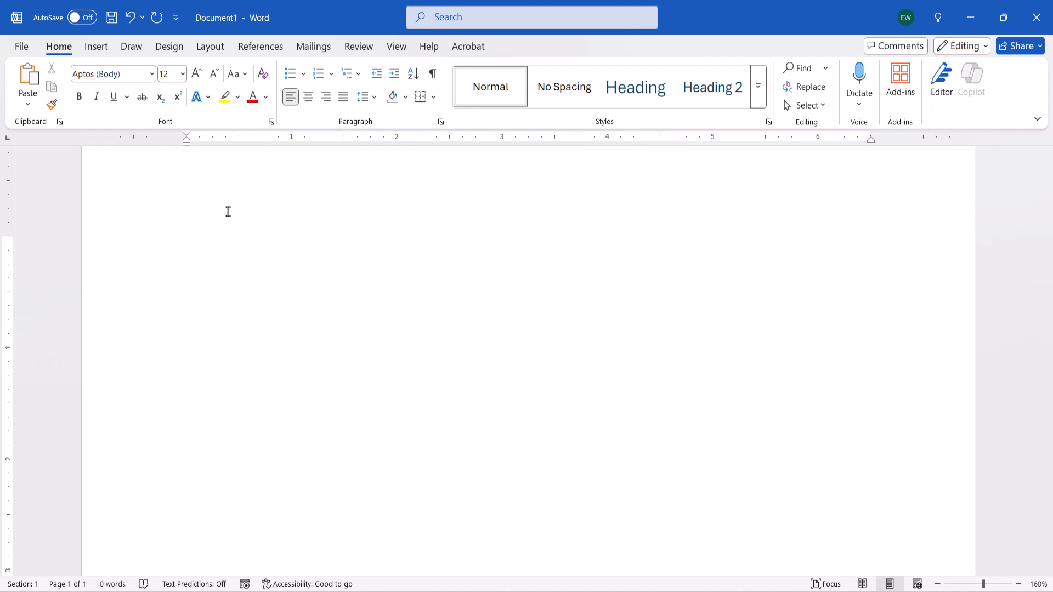
left_click(187, 248)
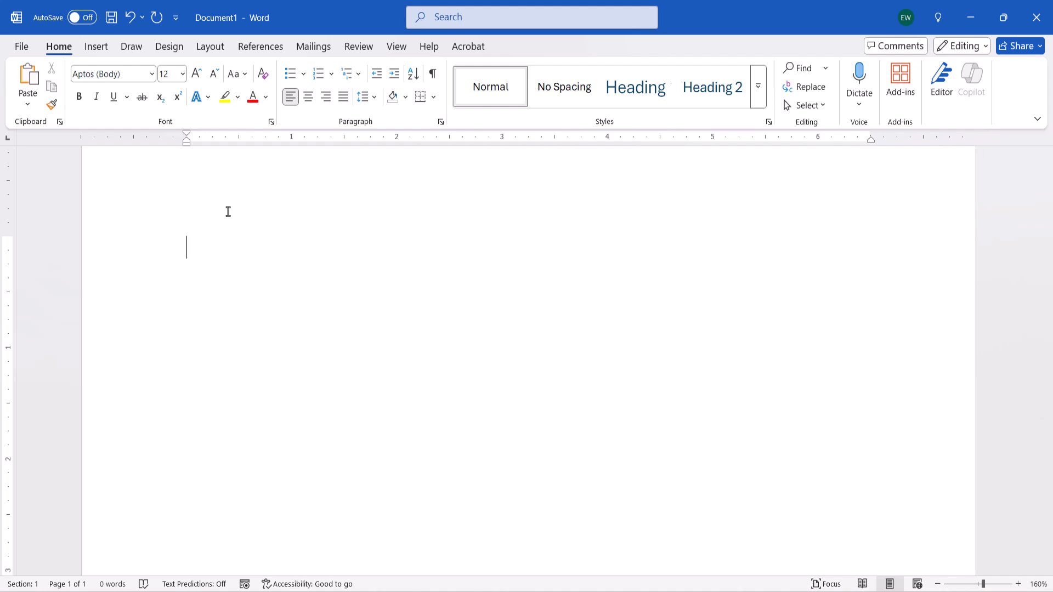
mouse_move(308, 186)
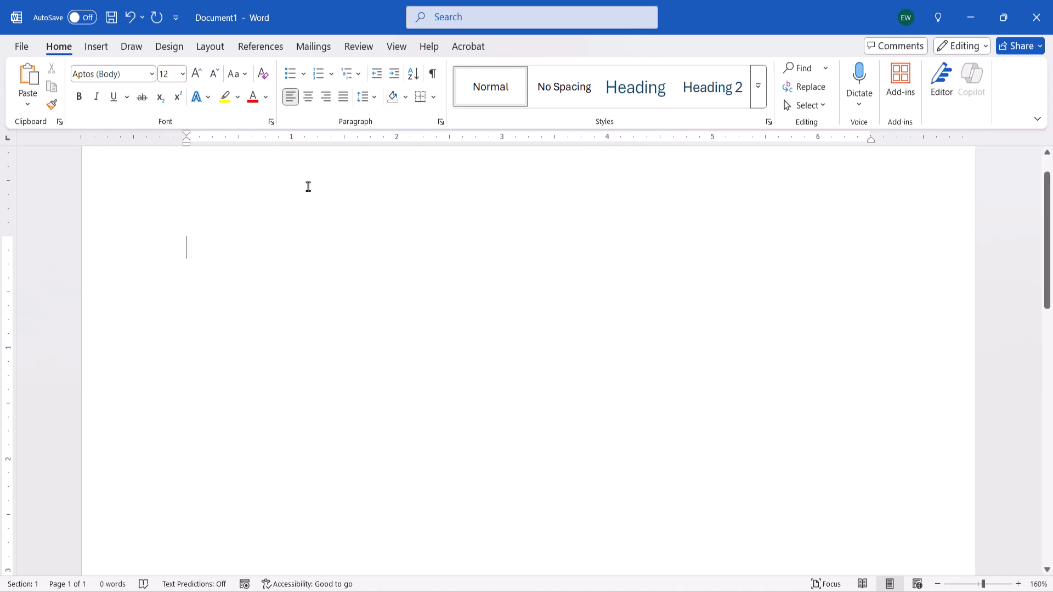
left_click(359, 47)
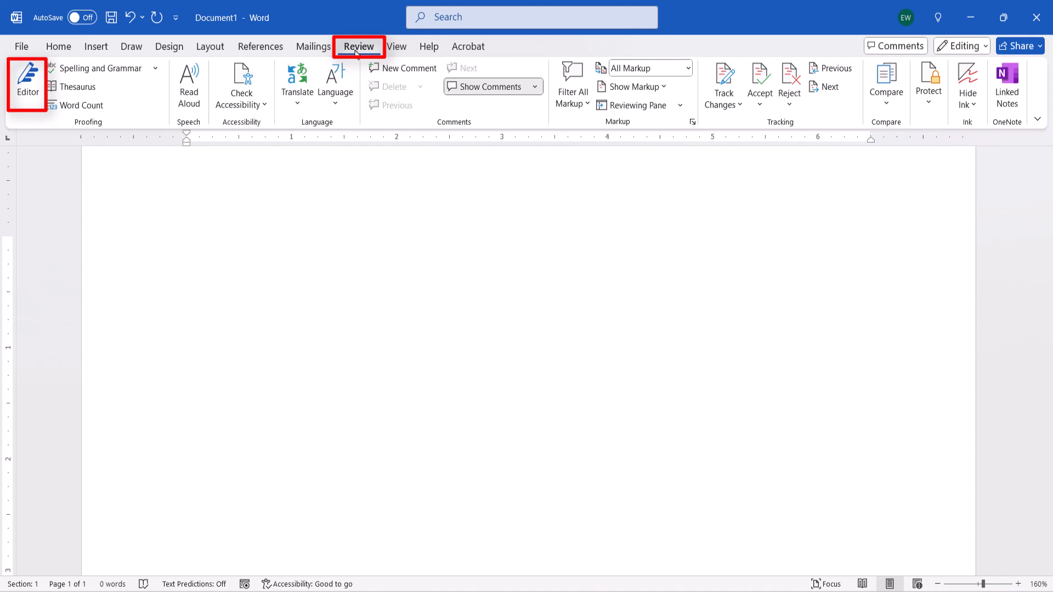
left_click(187, 247)
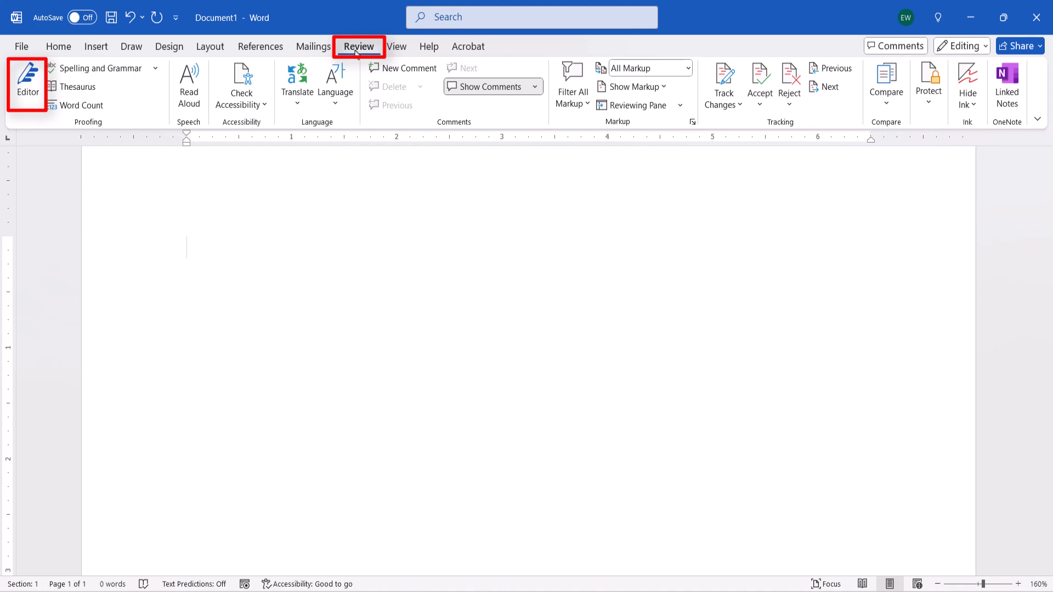
left_click(59, 46)
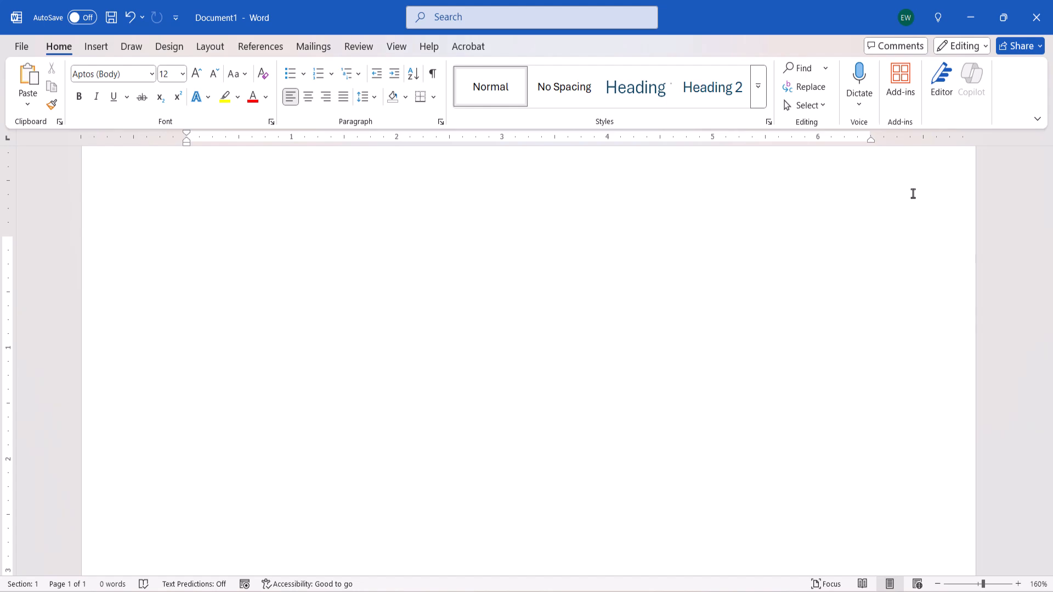
Step: Remove the Home > Assistance group via Customize the Ribbon and confirm with OK
right_click(925, 170)
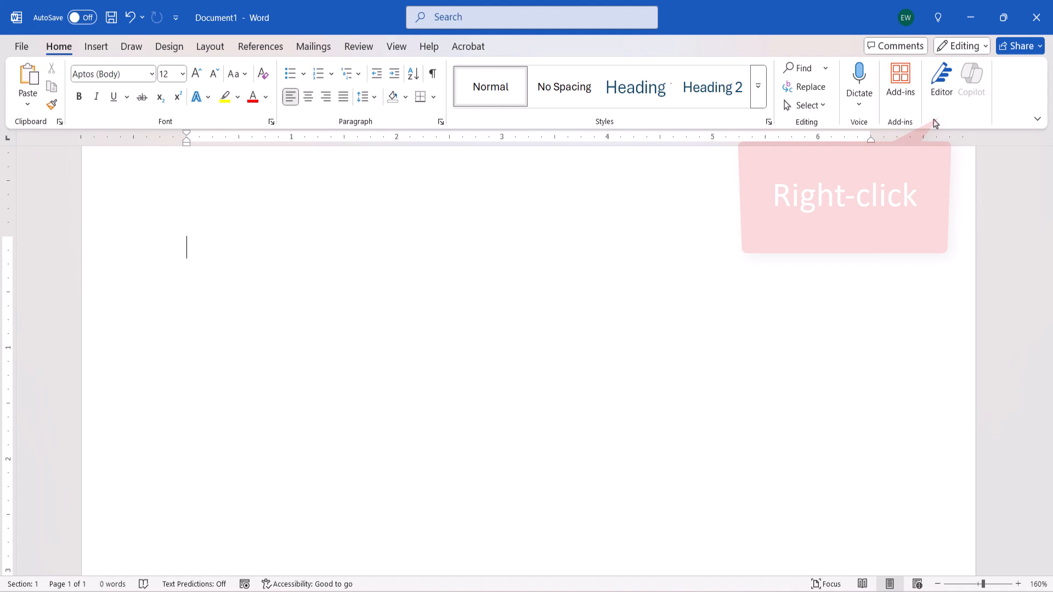
right_click(934, 124)
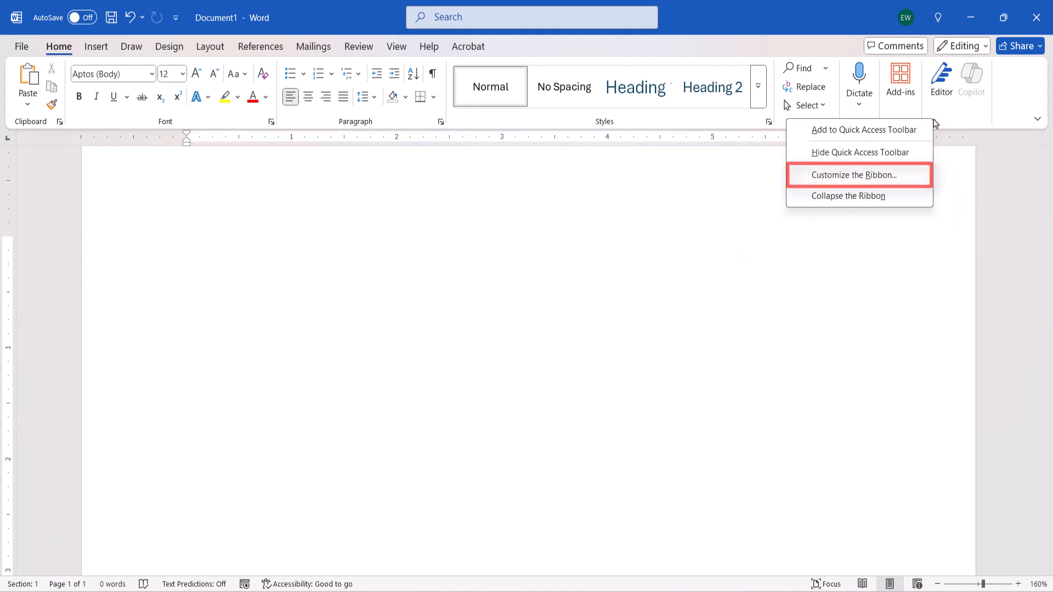
left_click(857, 175)
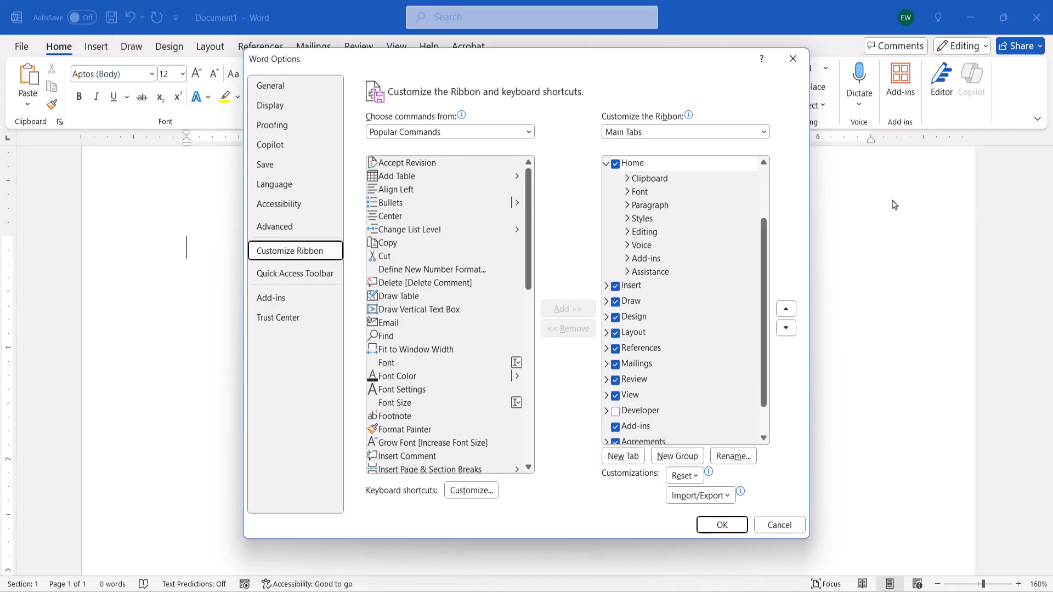
mouse_move(858, 256)
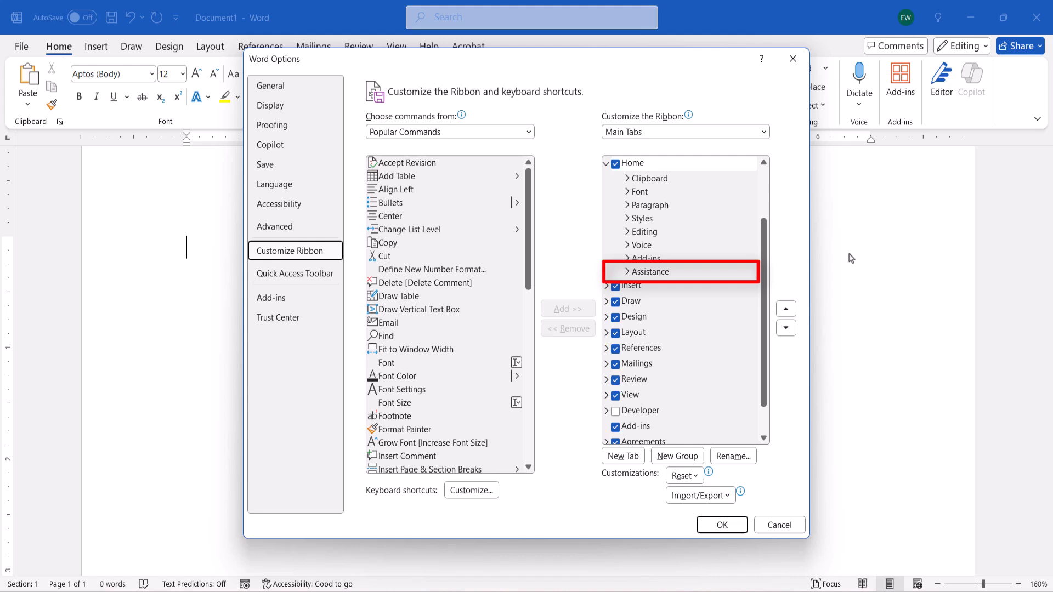
mouse_move(847, 260)
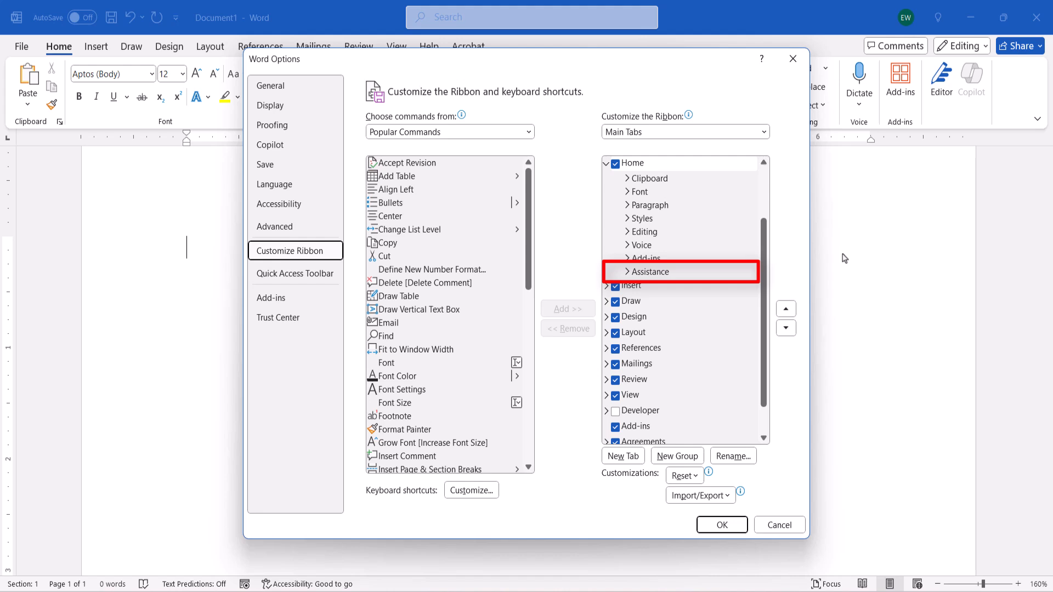
mouse_move(706, 271)
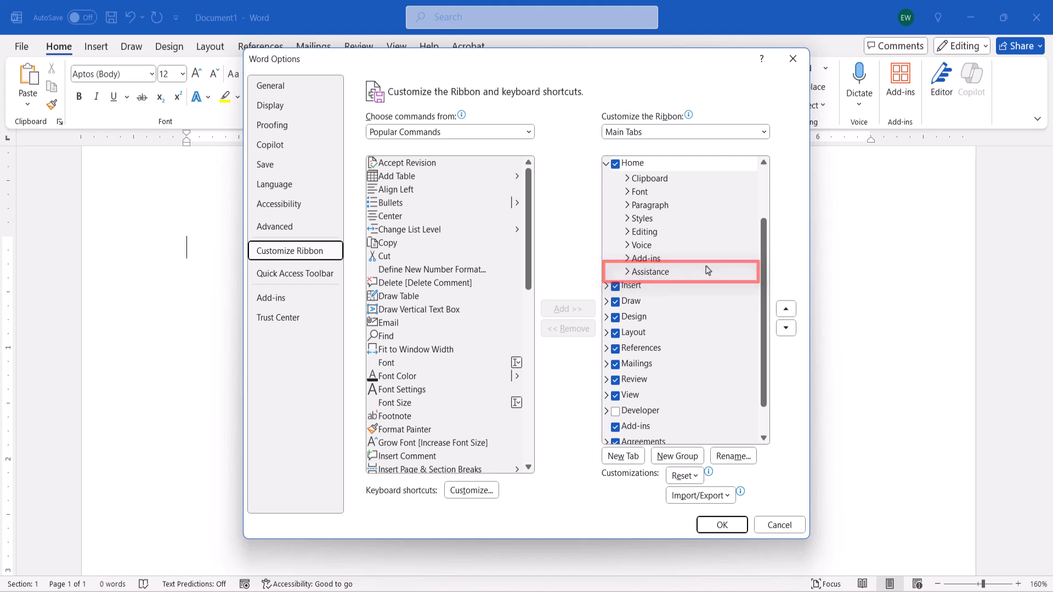
left_click(649, 271)
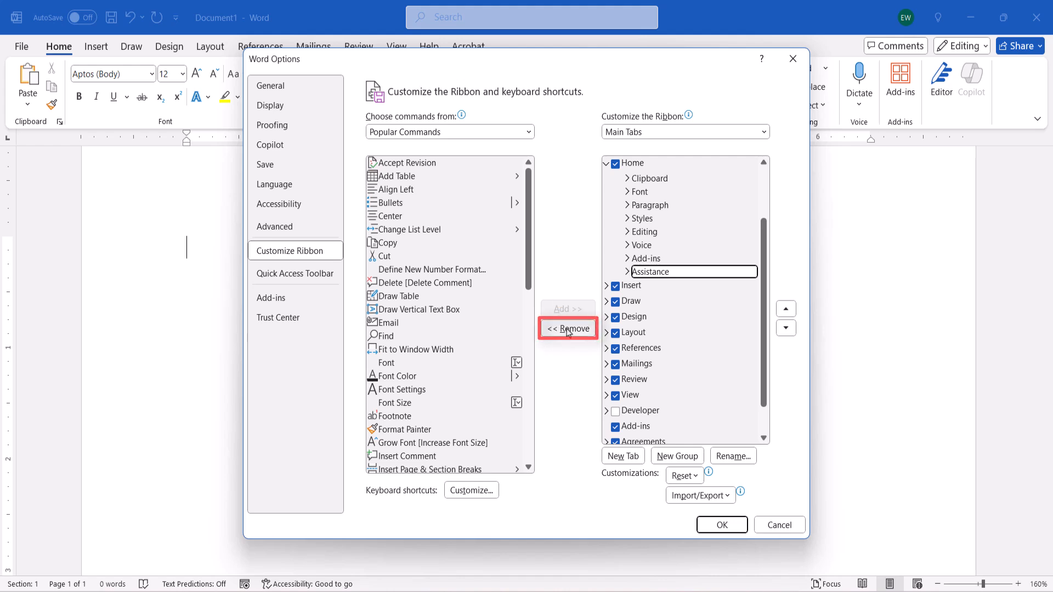
left_click(568, 329)
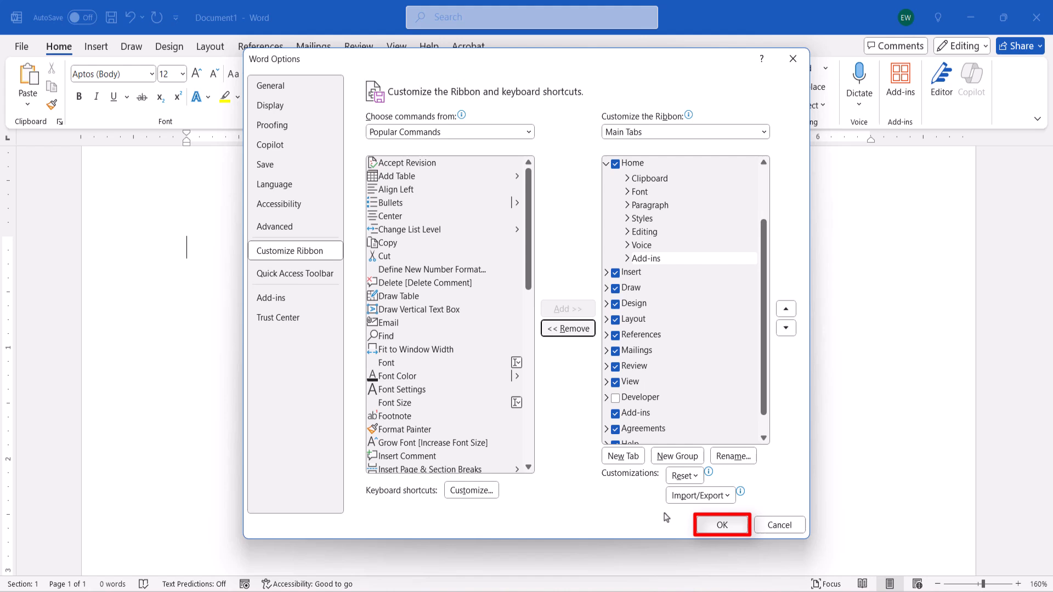
left_click(721, 525)
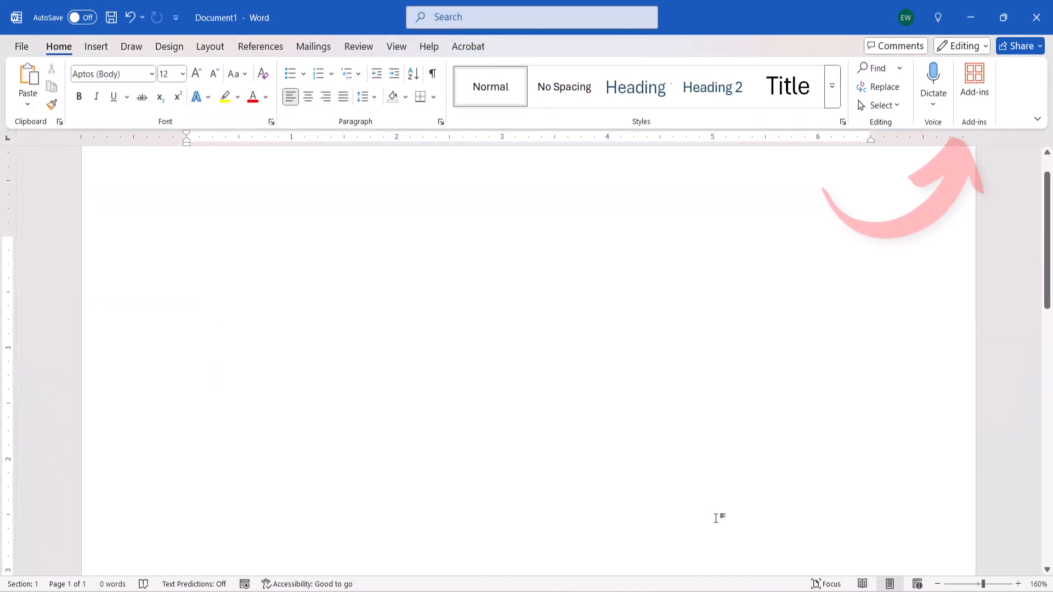
left_click(187, 248)
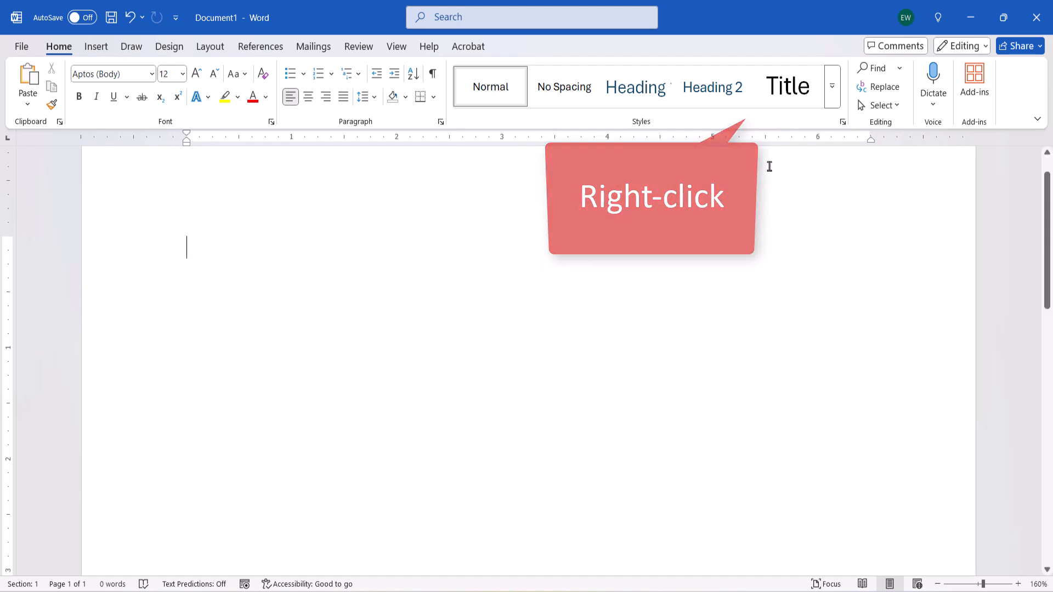
Step: In Customize the Ribbon, add a new group under Home and rename it 'Editor'
right_click(744, 121)
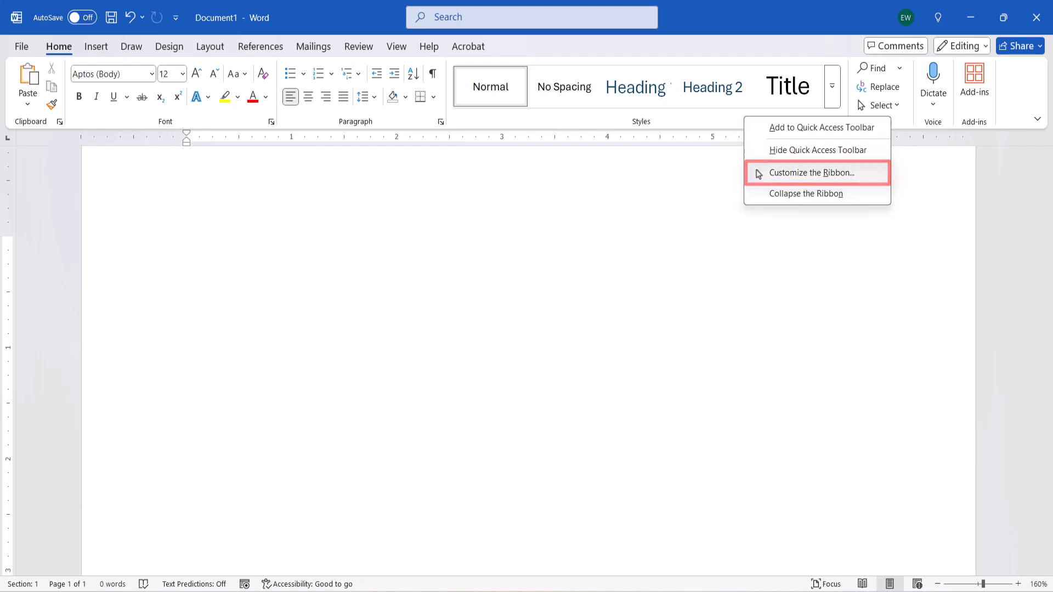
left_click(816, 172)
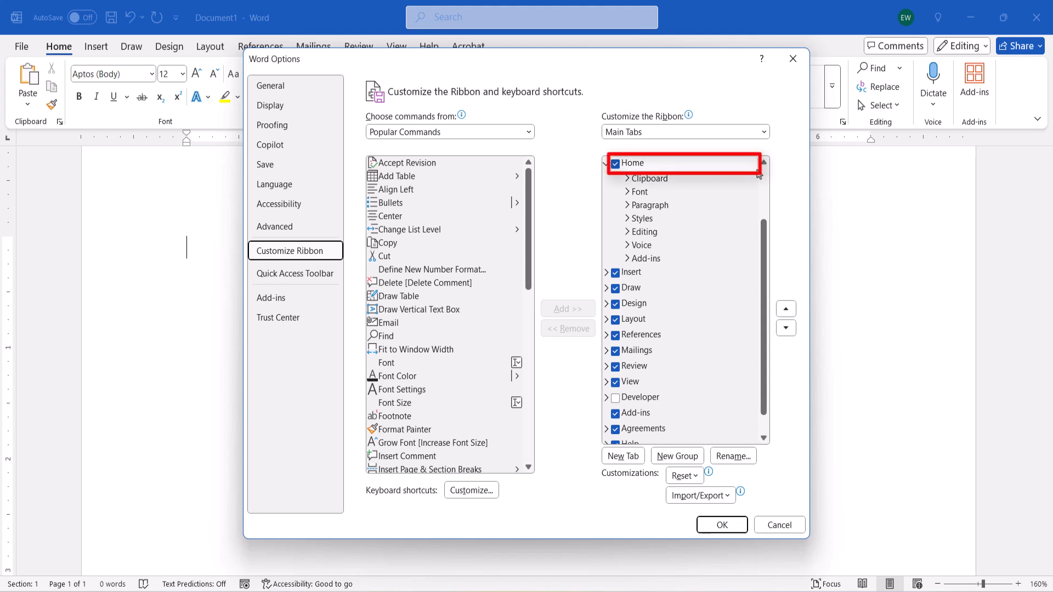
mouse_move(790, 209)
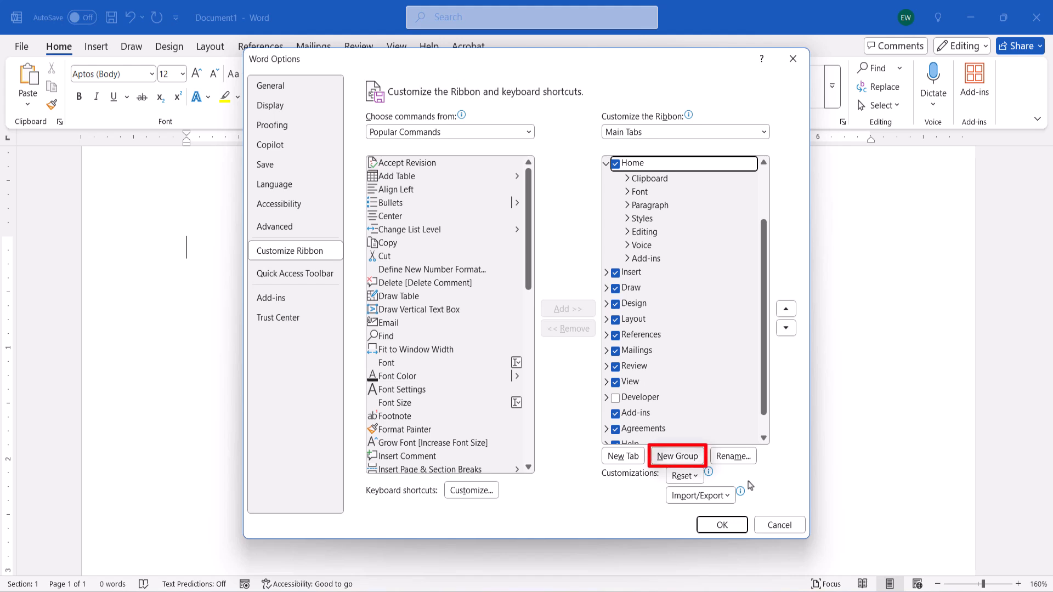
left_click(676, 455)
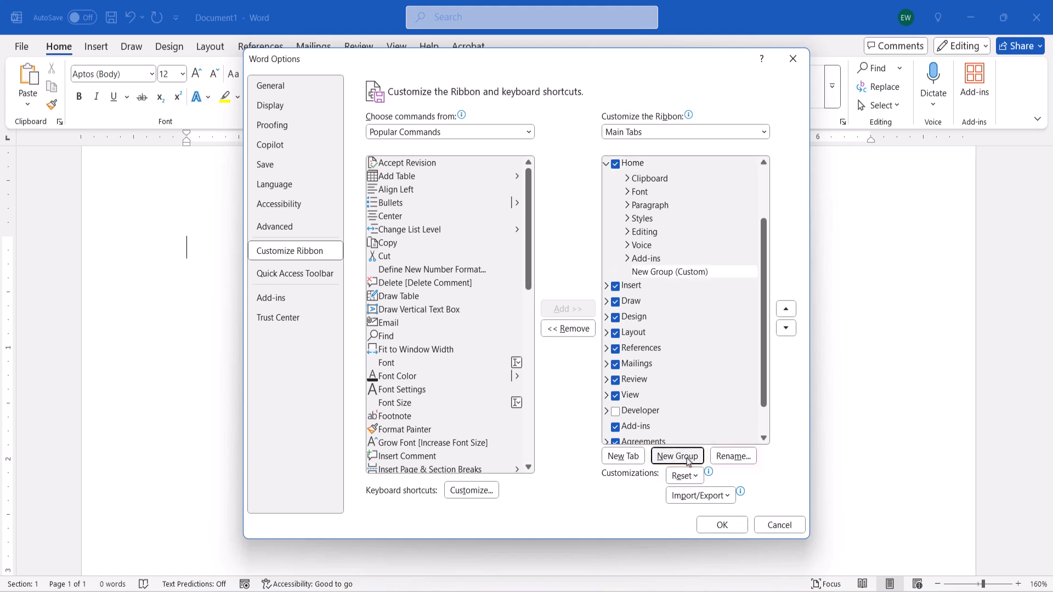
left_click(732, 456)
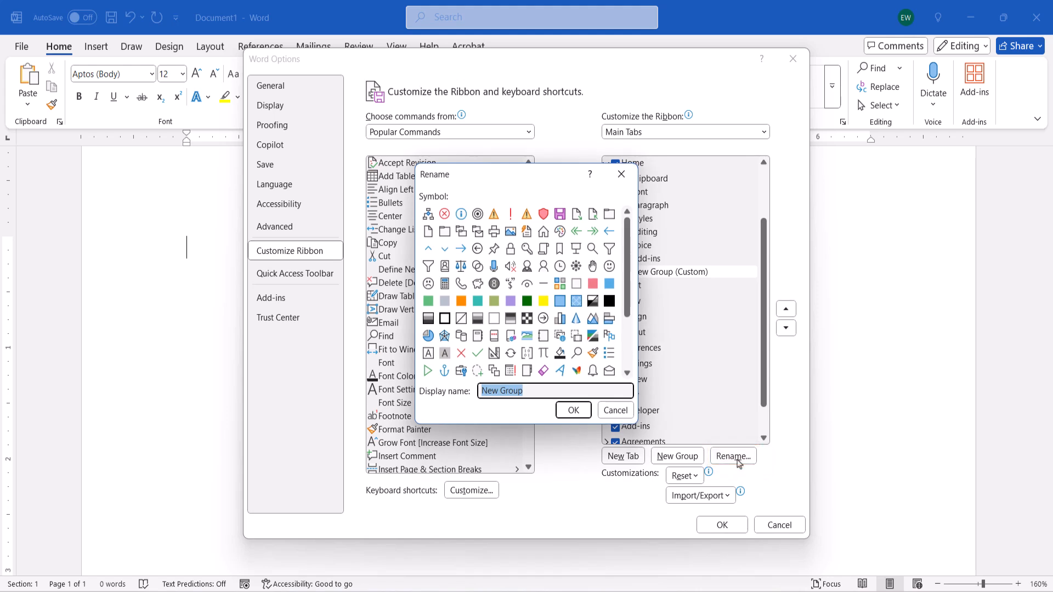
type("Editor")
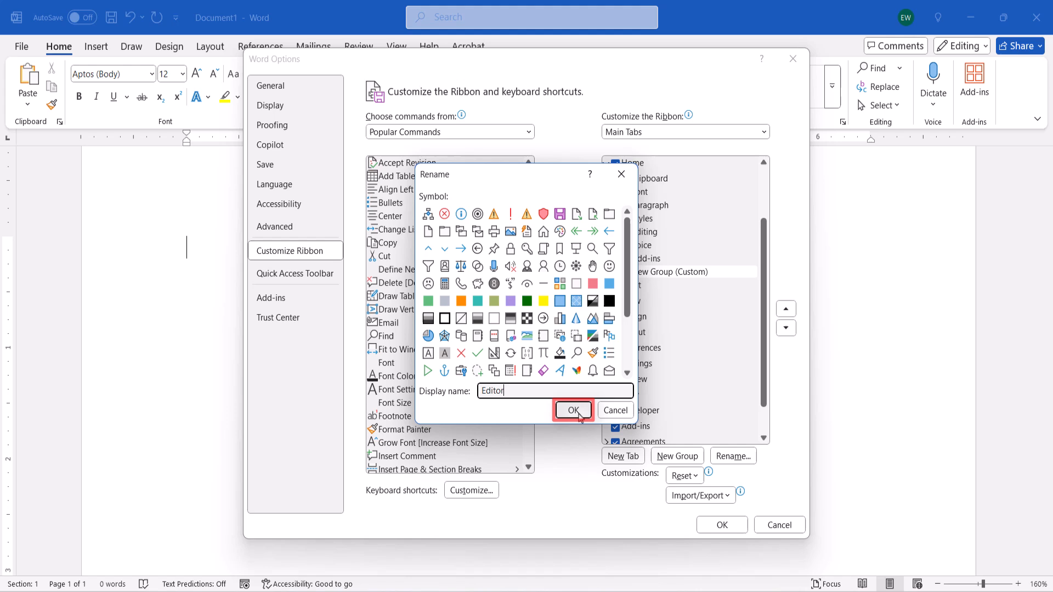
left_click(572, 410)
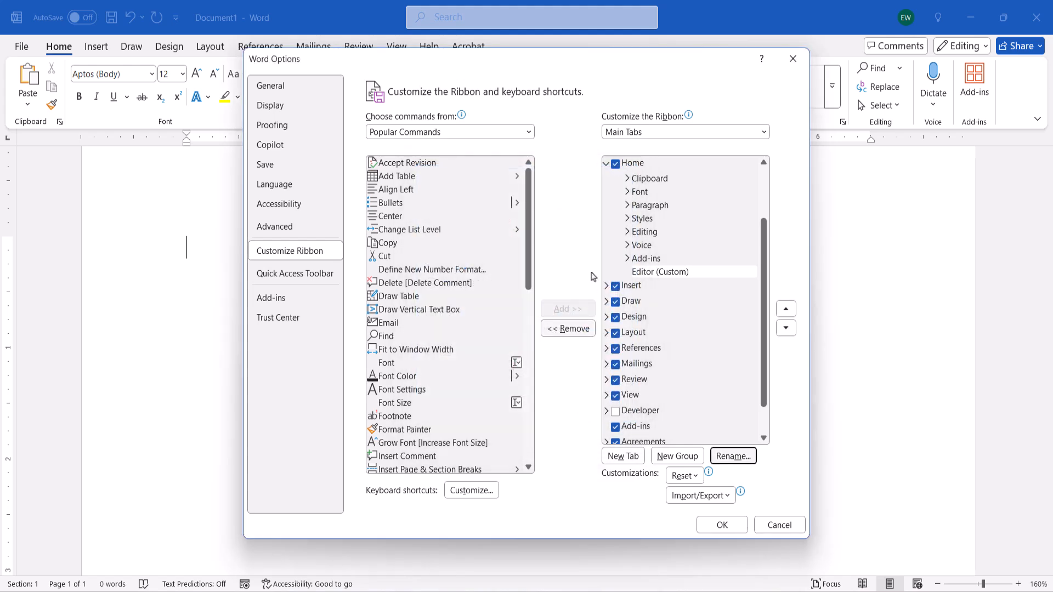
Step: Add the Editor command from All Commands to the Editor (Custom) group and save
left_click(527, 132)
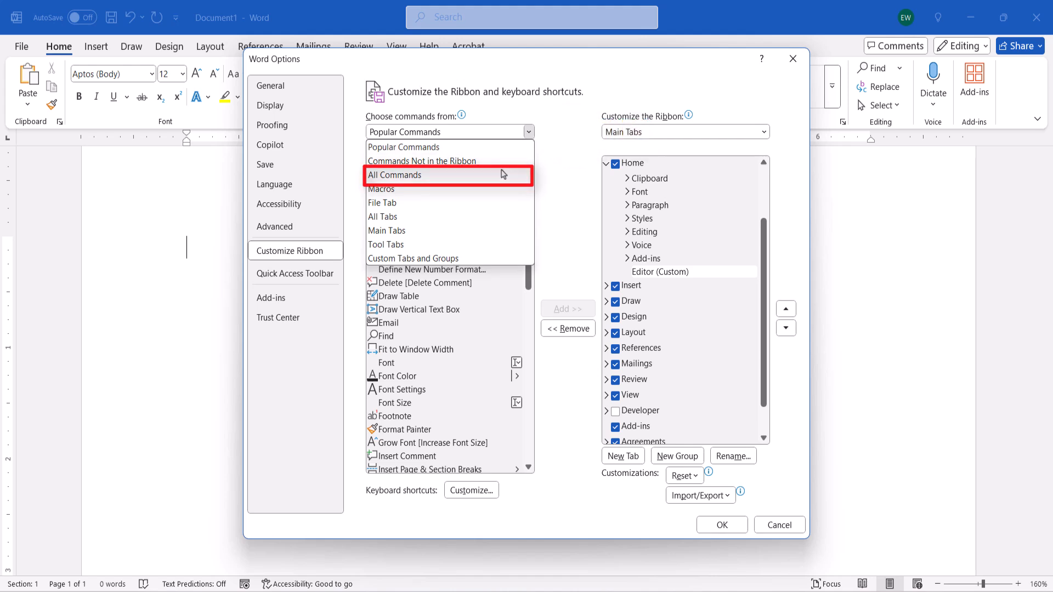
left_click(395, 174)
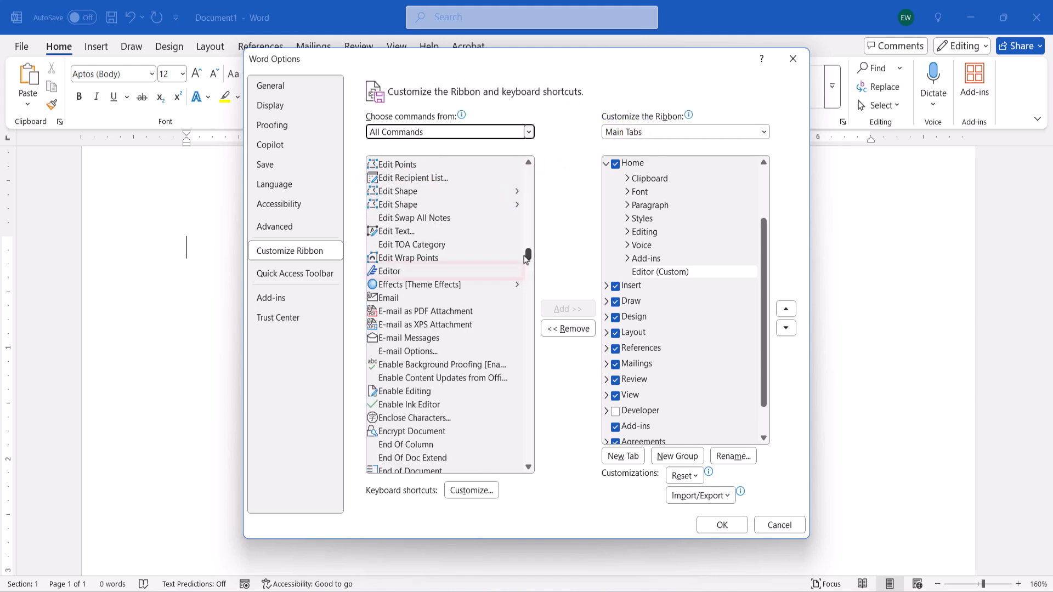
left_click(416, 271)
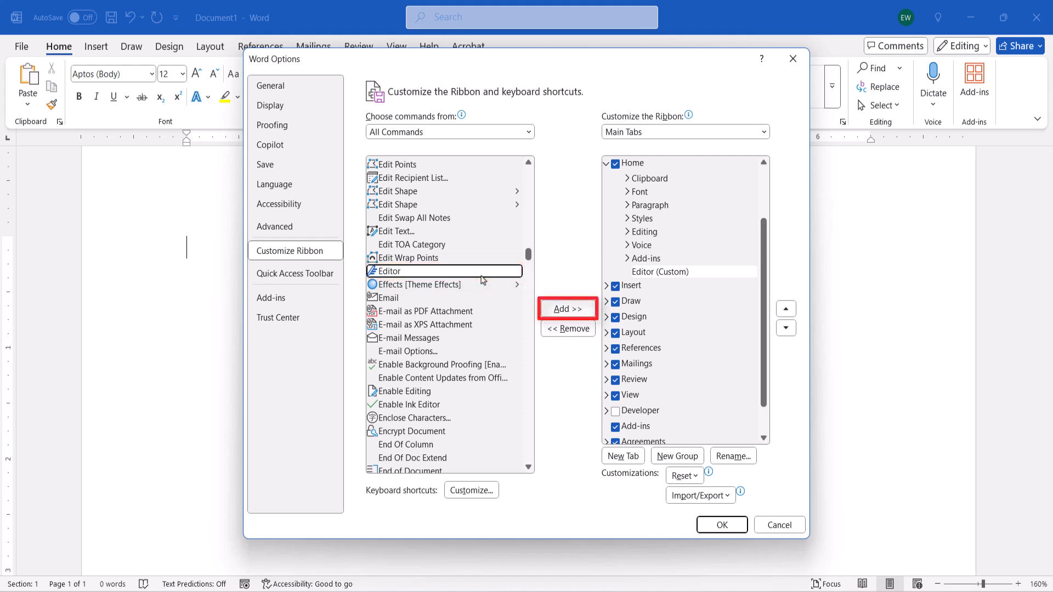
left_click(567, 309)
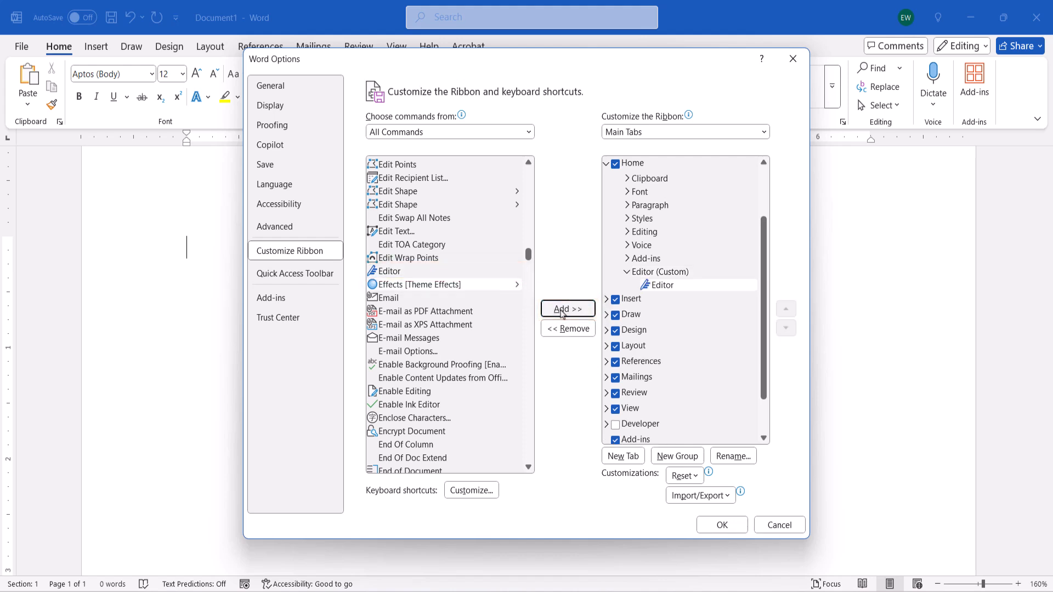
mouse_move(721, 524)
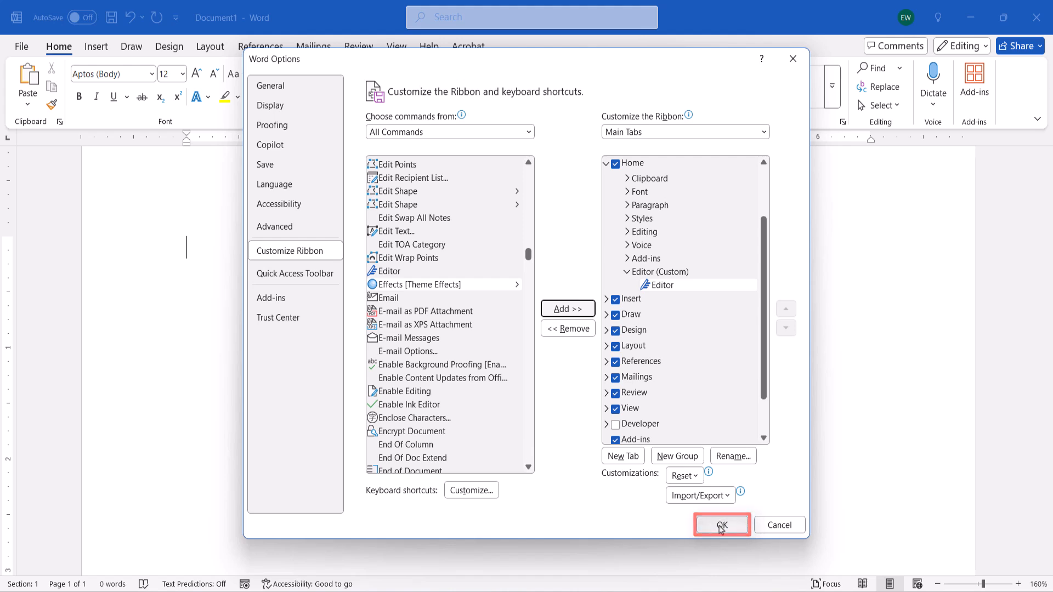
left_click(721, 524)
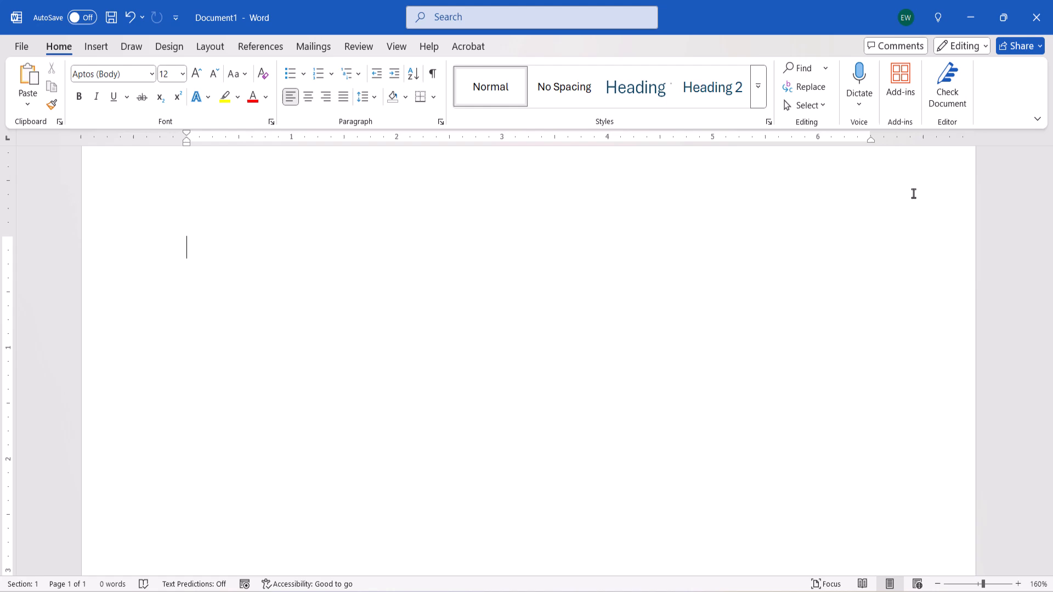
Step: Run Check Document from the Home Editor group to view score and corrections, then dismiss the pane
left_click(946, 86)
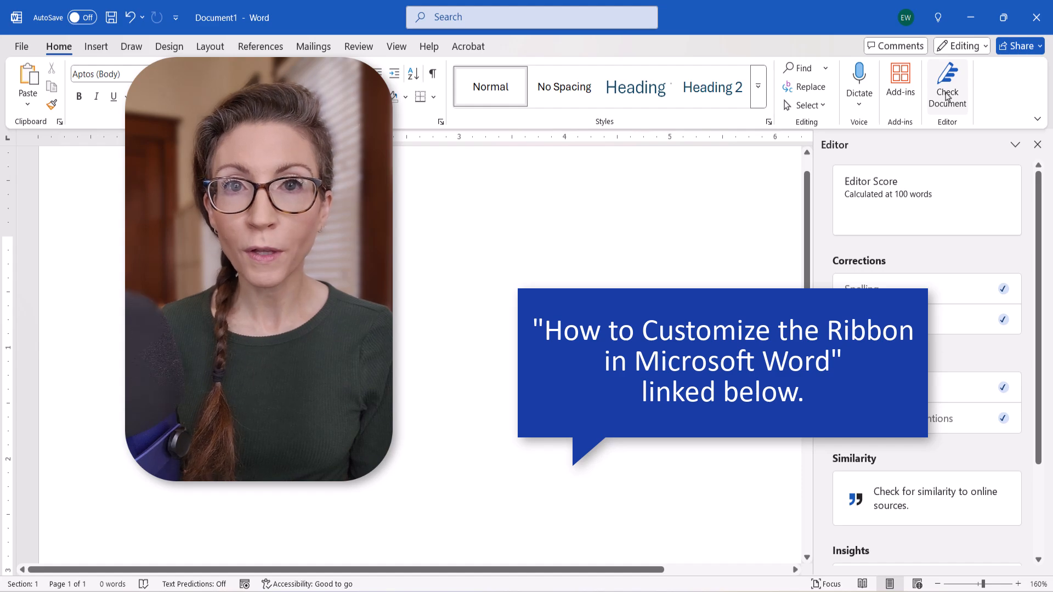
left_click(1037, 145)
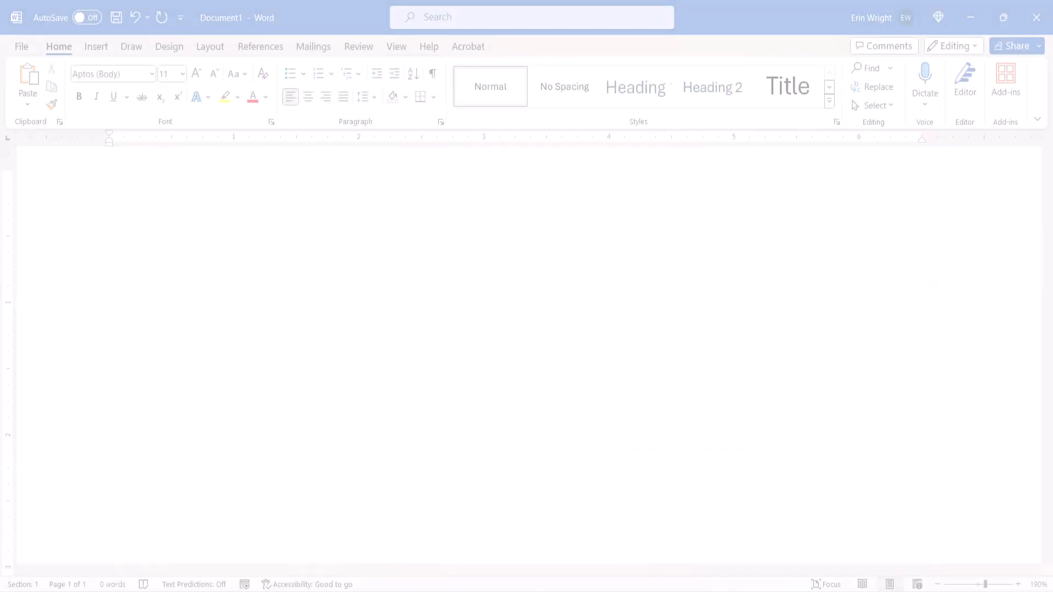